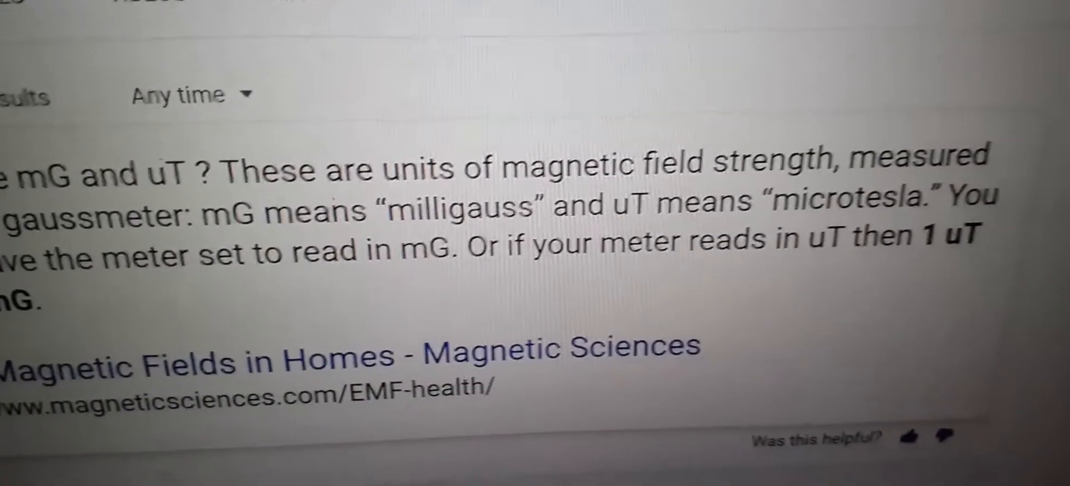
scroll(up, 3)
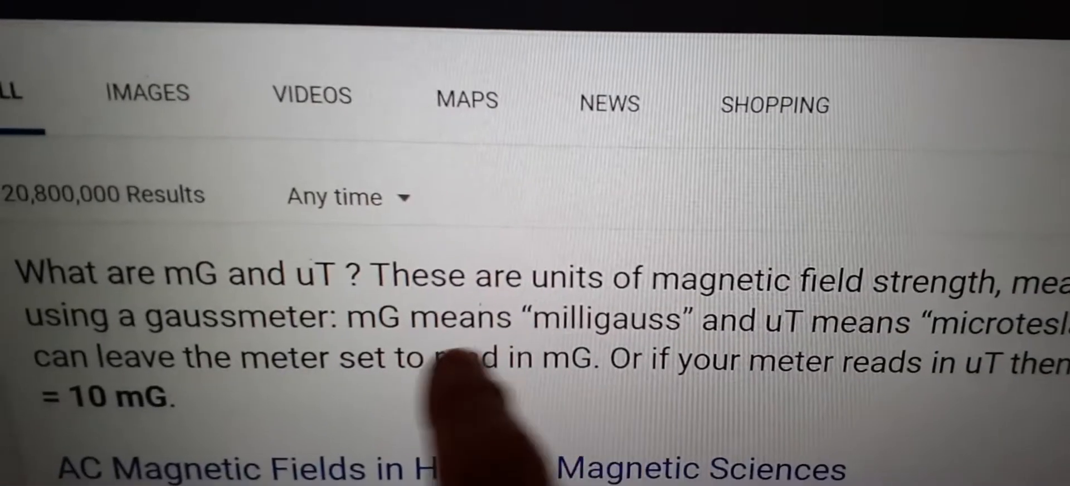
scroll(down, 3)
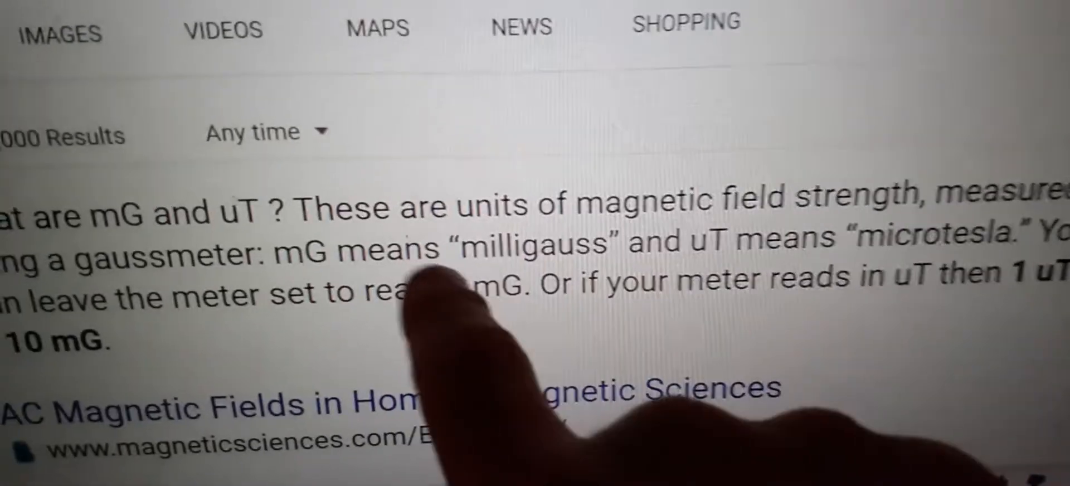